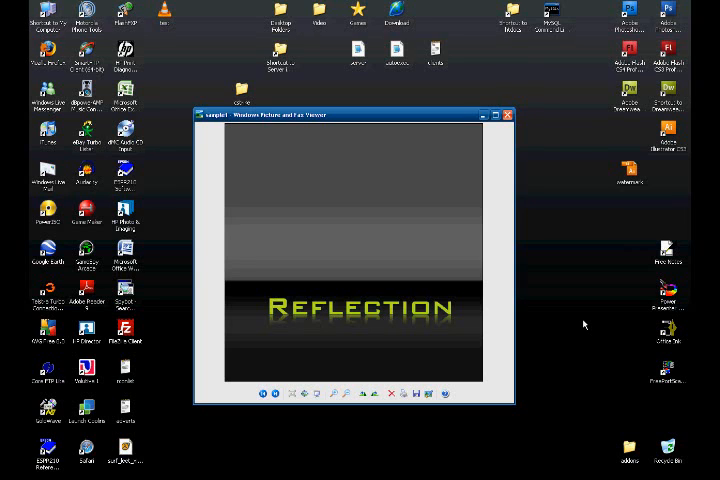
{"action": "mouse_move", "coordinate": [456, 104]}
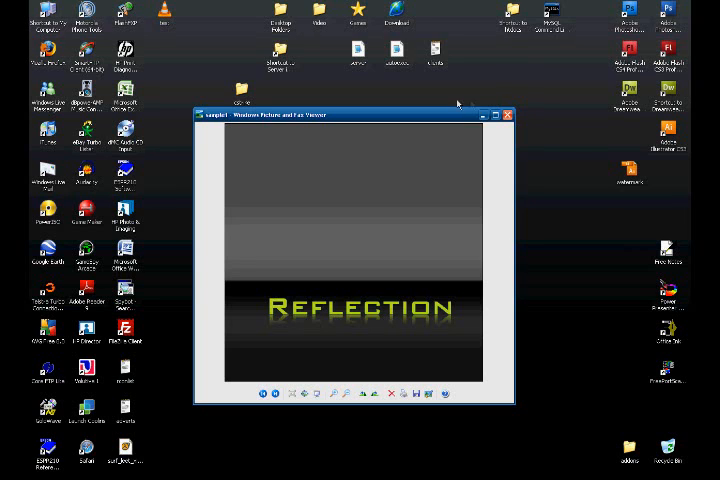
Step: Close the finished Reflection example image, leaving the desktop visible
{"action": "left_click", "coordinate": [508, 114]}
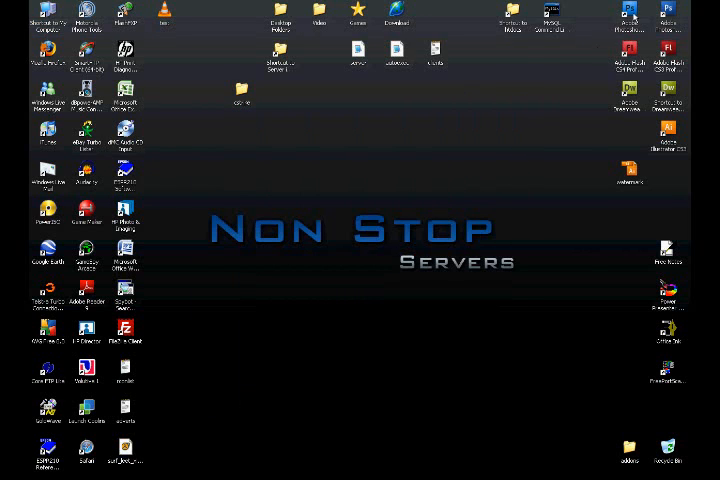
Step: Start Photoshop and create a new 500×500 px, 72 ppi white document
{"action": "double_click", "coordinate": [628, 18]}
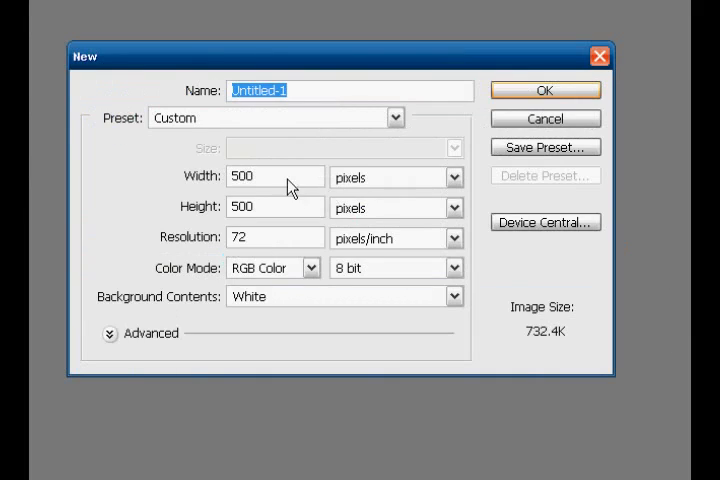
{"action": "mouse_move", "coordinate": [258, 240]}
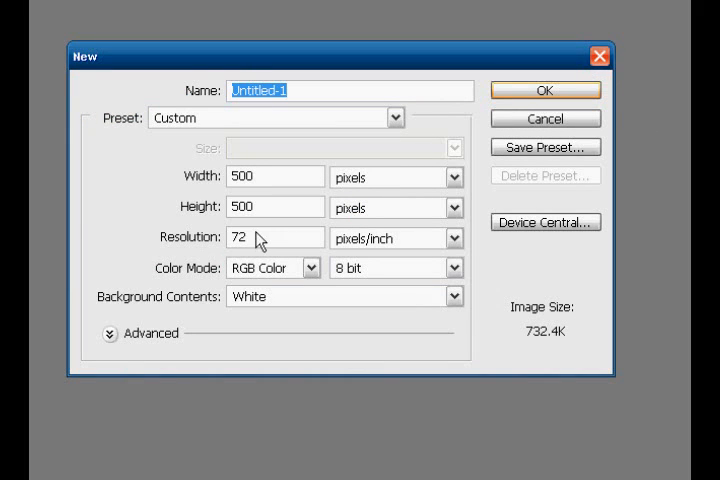
{"action": "left_click", "coordinate": [544, 90]}
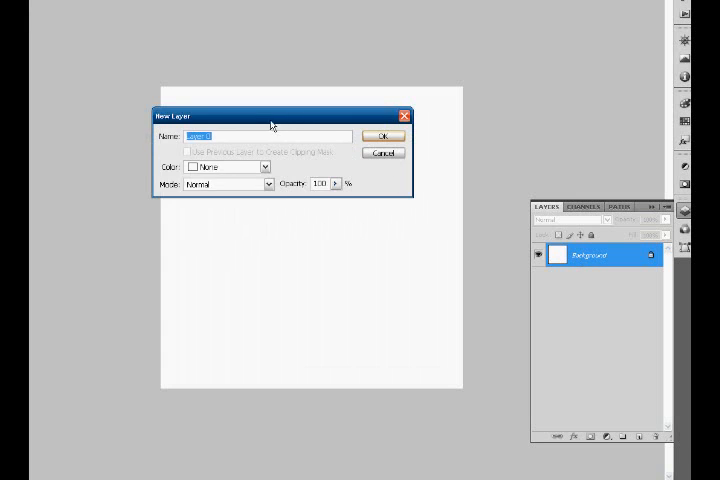
Step: Convert the locked background into a regular layer and rename it back to Background
{"action": "left_click", "coordinate": [384, 136]}
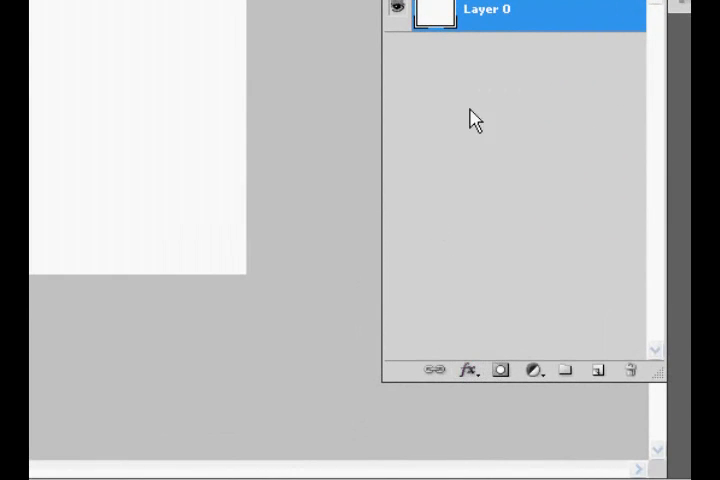
{"action": "double_click", "coordinate": [490, 10]}
{"action": "type", "text": "Background"}
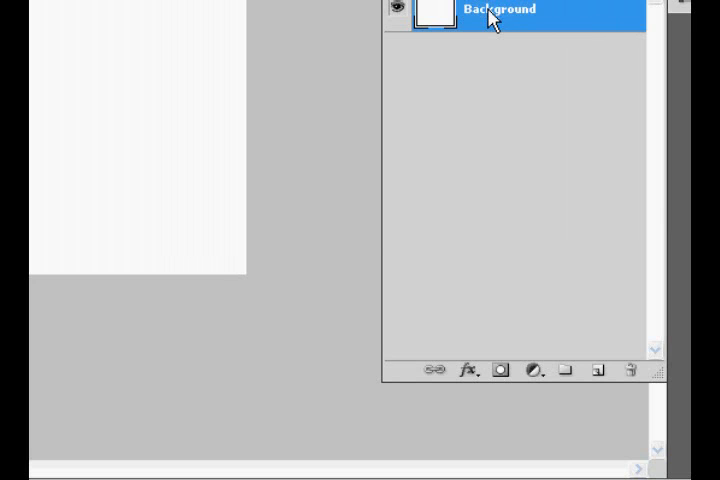
{"action": "left_click", "coordinate": [468, 372]}
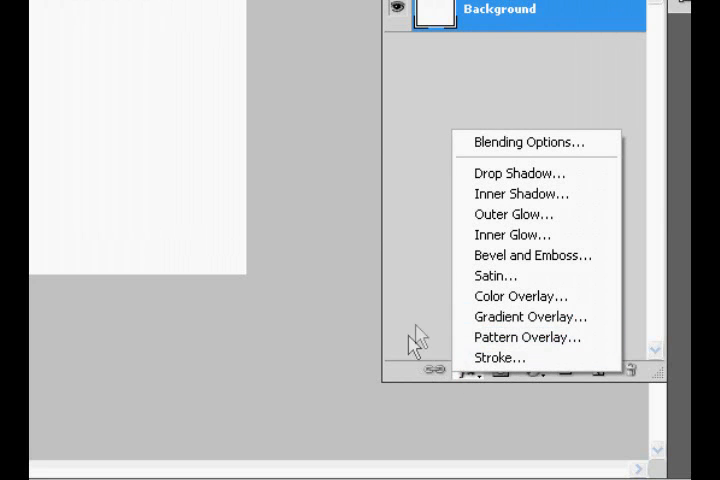
{"action": "left_click", "coordinate": [468, 372]}
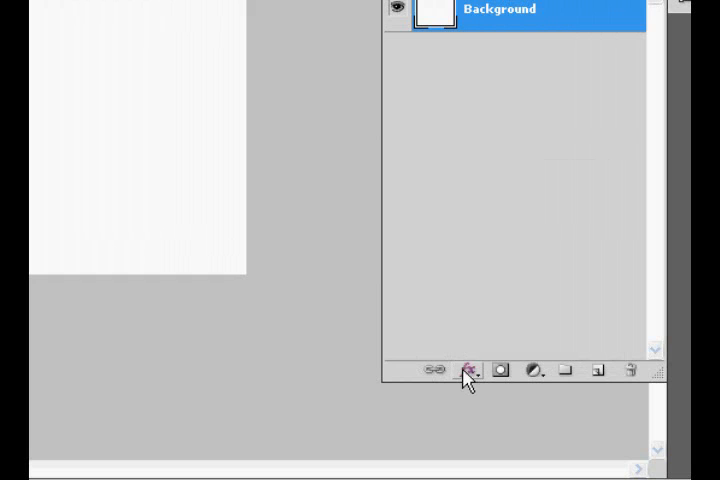
Step: Add a Gradient Overlay layer style to the Background layer
{"action": "left_click", "coordinate": [470, 372]}
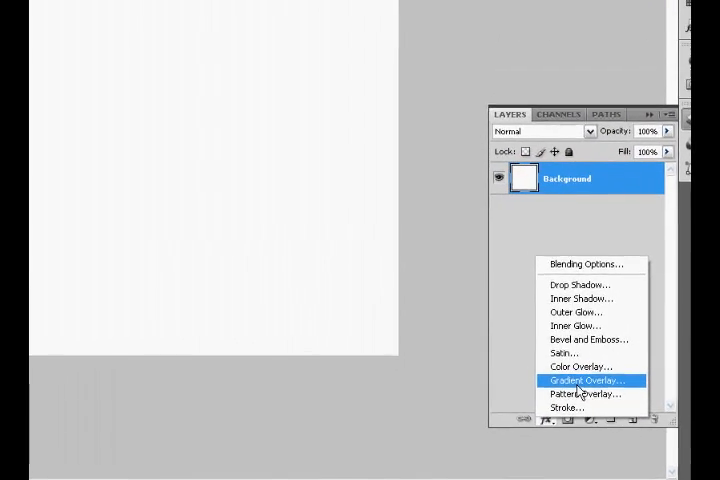
{"action": "left_click", "coordinate": [586, 380]}
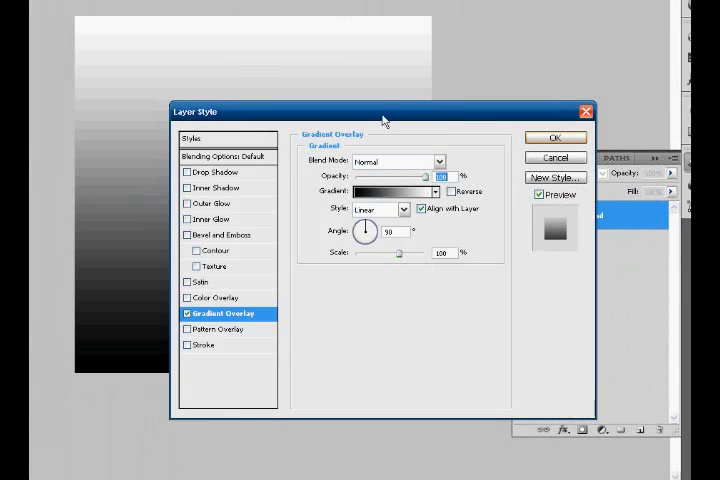
{"action": "left_click_drag", "start_coordinate": [380, 112], "coordinate": [424, 170]}
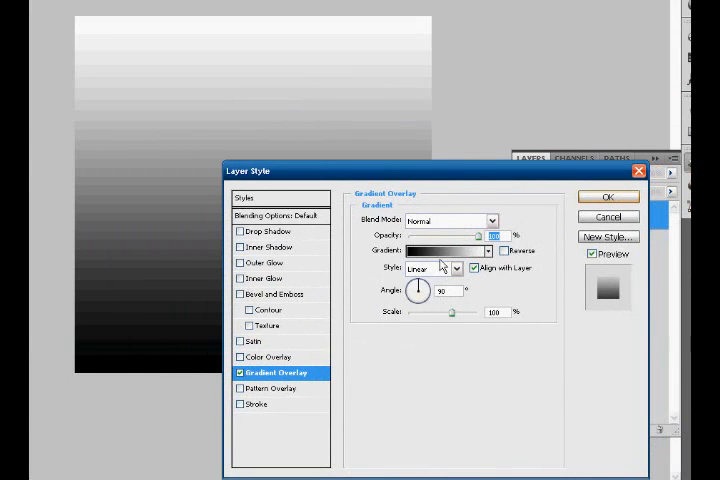
Step: Choose a black gloss gradient preset and apply the overlay, darkening the canvas
{"action": "left_click", "coordinate": [432, 250]}
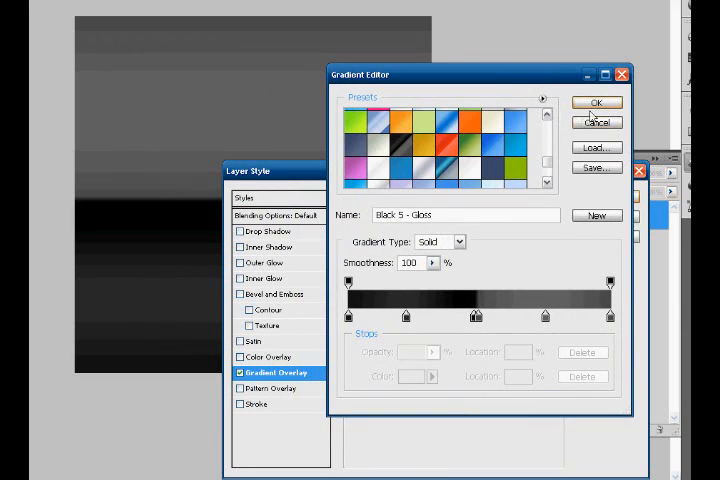
{"action": "left_click", "coordinate": [596, 102]}
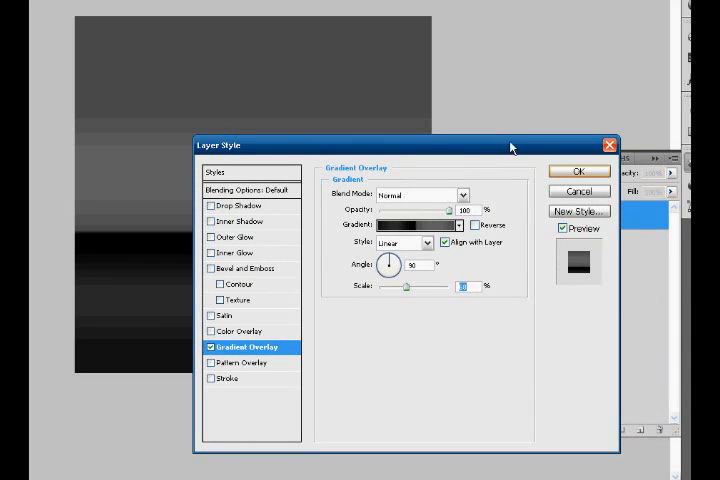
{"action": "left_click", "coordinate": [578, 172]}
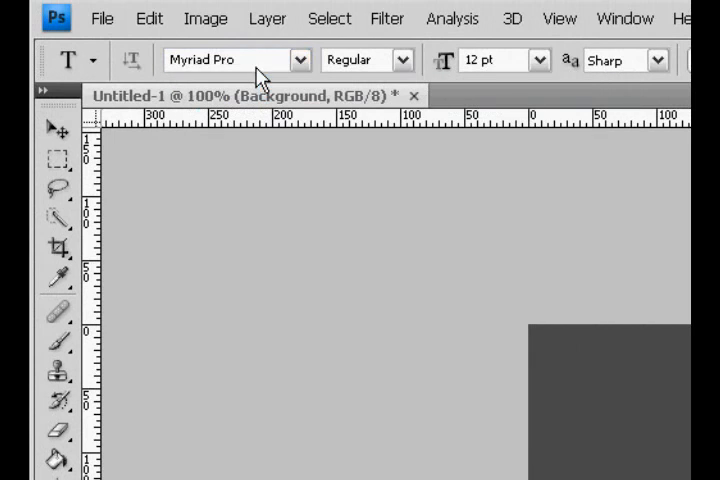
Step: Add the word TEST in BankGothic Lt BT Light, enlarged from 12 pt, on the canvas
{"action": "type", "text": "BankGothic Lt BT"}
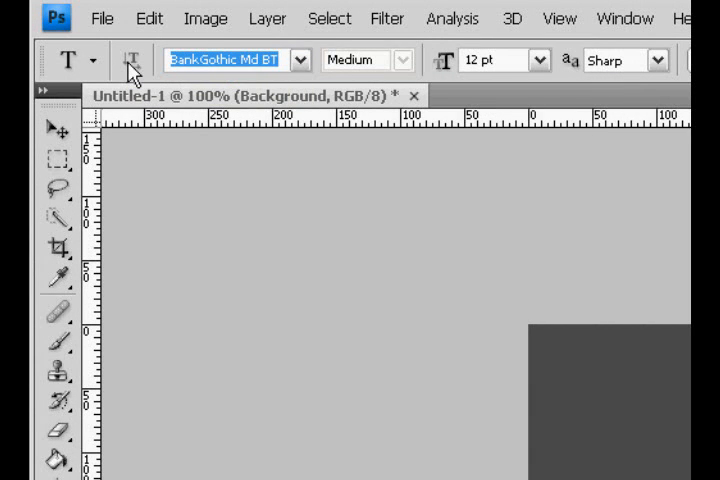
{"action": "left_click", "coordinate": [300, 60]}
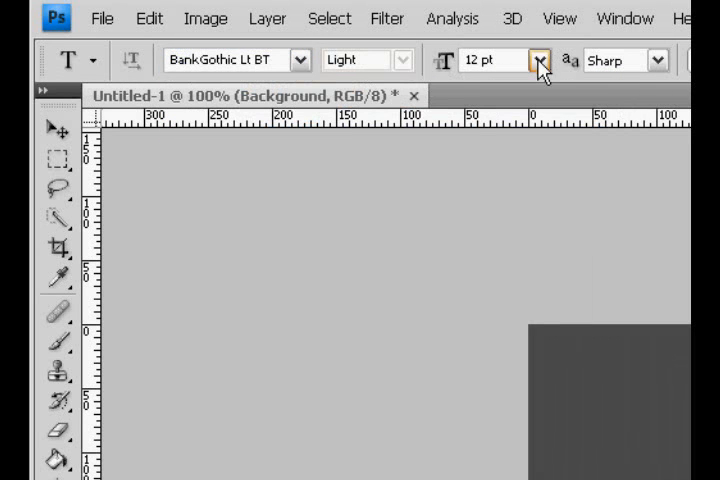
{"action": "left_click", "coordinate": [540, 60]}
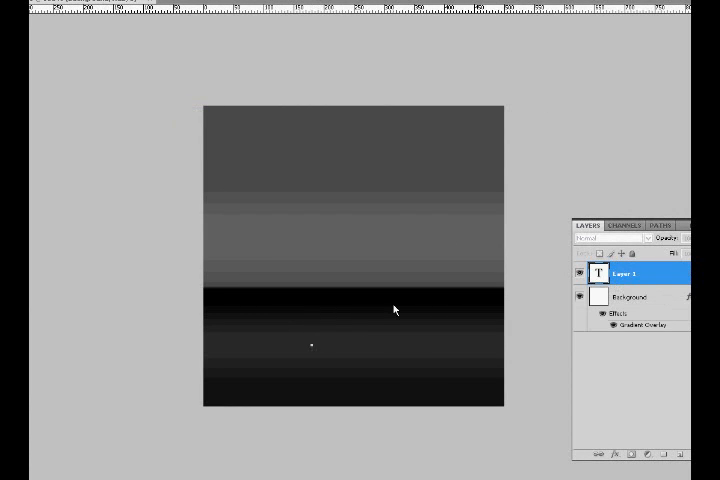
{"action": "type", "text": "TEST"}
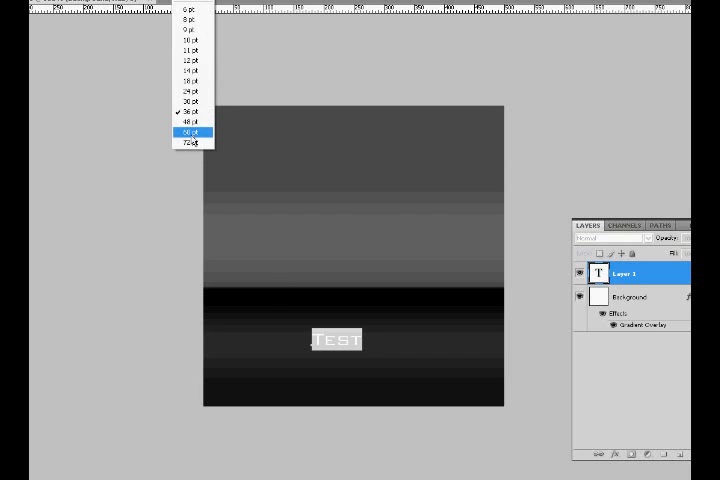
{"action": "left_click", "coordinate": [190, 132]}
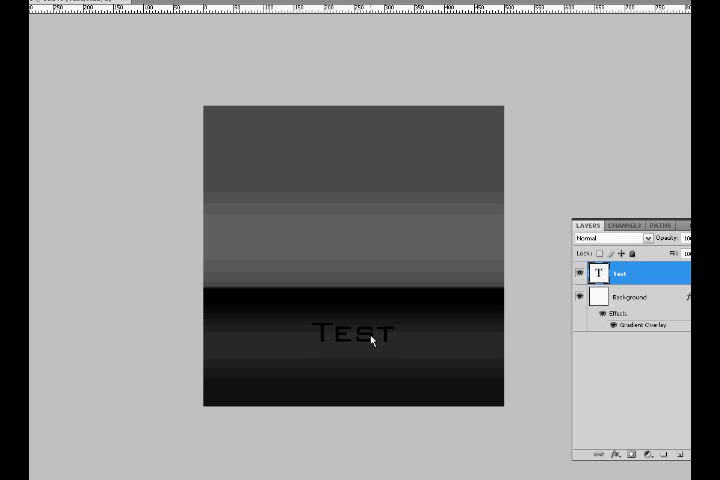
{"action": "mouse_move", "coordinate": [576, 330]}
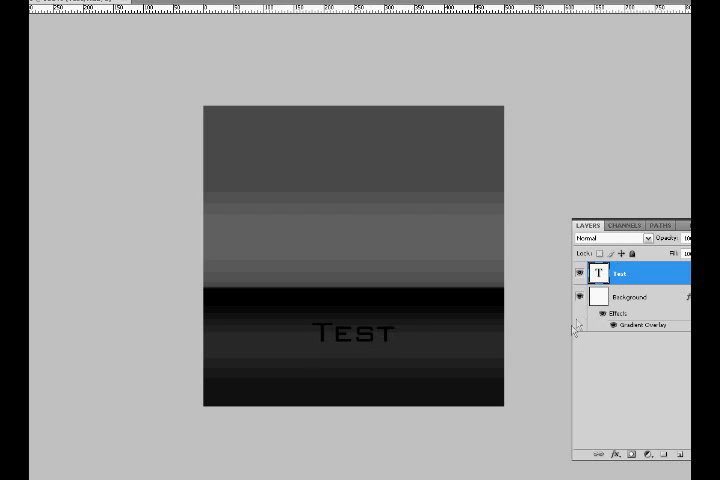
{"action": "mouse_move", "coordinate": [616, 440]}
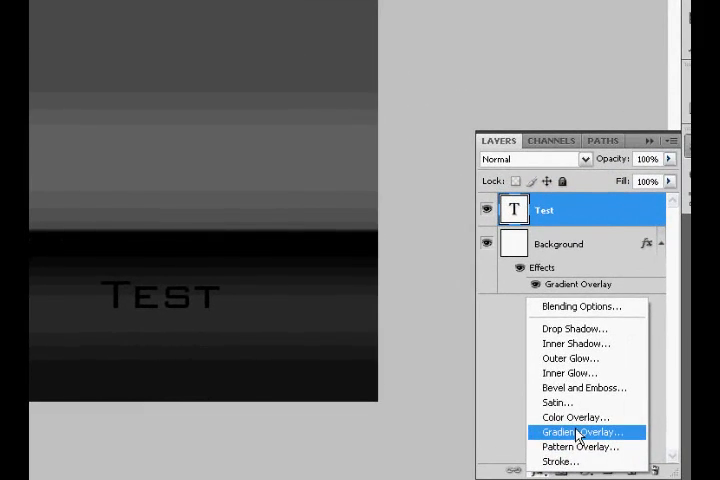
Step: Give the Test text layer a red gradient overlay
{"action": "left_click", "coordinate": [580, 432]}
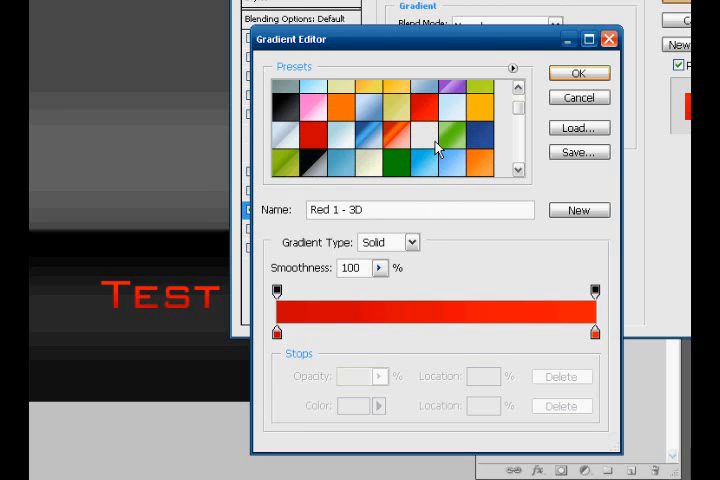
{"action": "left_click", "coordinate": [580, 72]}
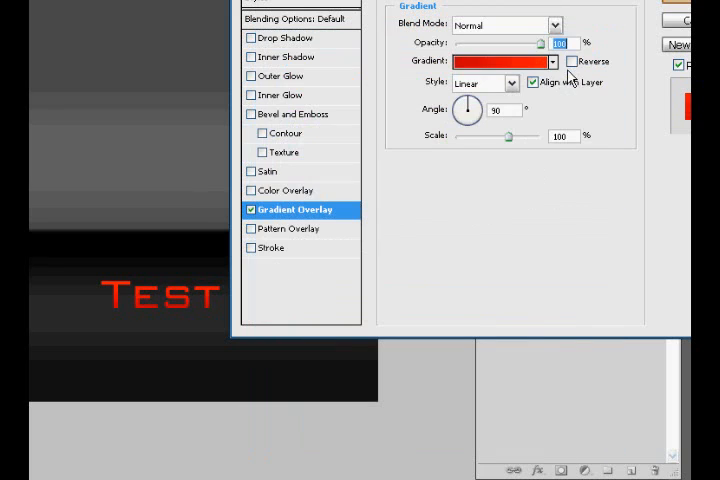
{"action": "mouse_move", "coordinate": [512, 56]}
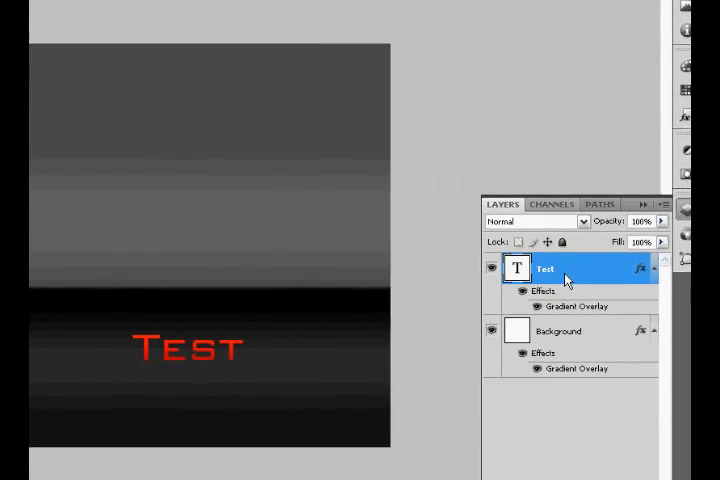
Step: Duplicate the Test layer to create a 'Test copy' layer with the same red overlay
{"action": "right_click", "coordinate": [544, 268]}
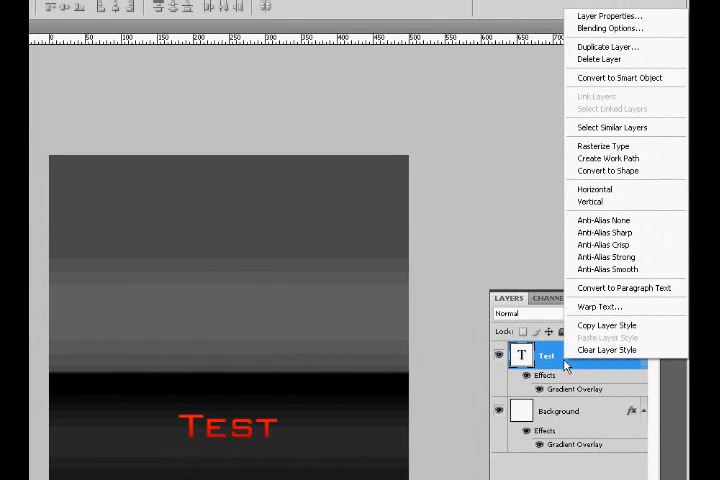
{"action": "mouse_move", "coordinate": [610, 48]}
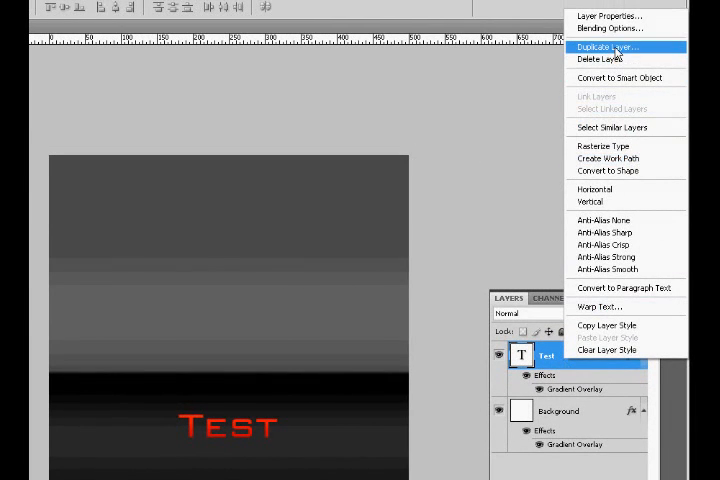
{"action": "left_click", "coordinate": [608, 46]}
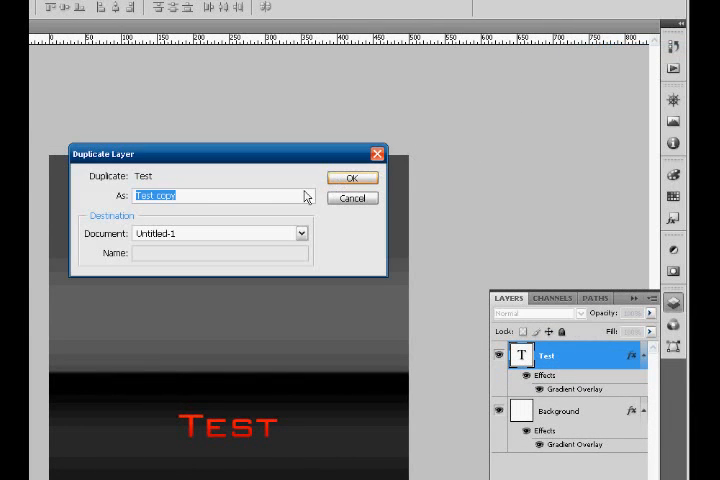
{"action": "left_click", "coordinate": [352, 176]}
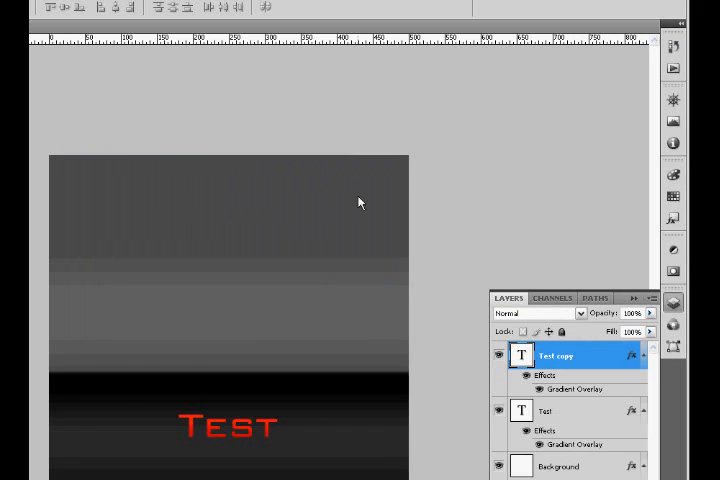
{"action": "mouse_move", "coordinate": [228, 384]}
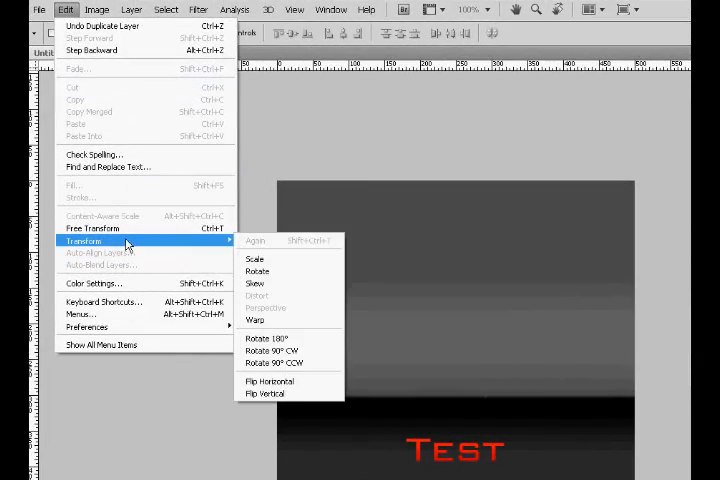
Step: Flip the Test copy text vertically via Edit > Transform > Flip Vertical
{"action": "left_click", "coordinate": [264, 392]}
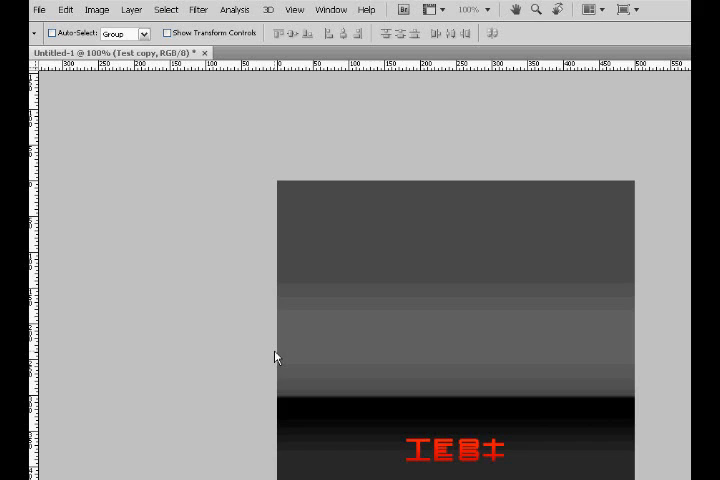
{"action": "mouse_move", "coordinate": [36, 84]}
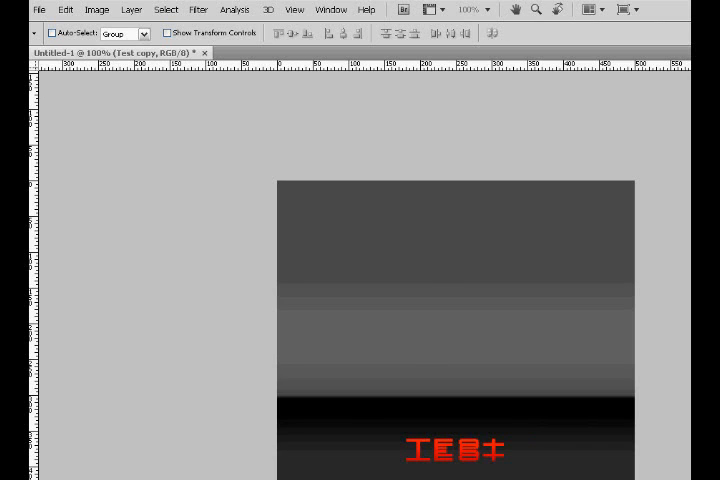
{"action": "mouse_move", "coordinate": [508, 350]}
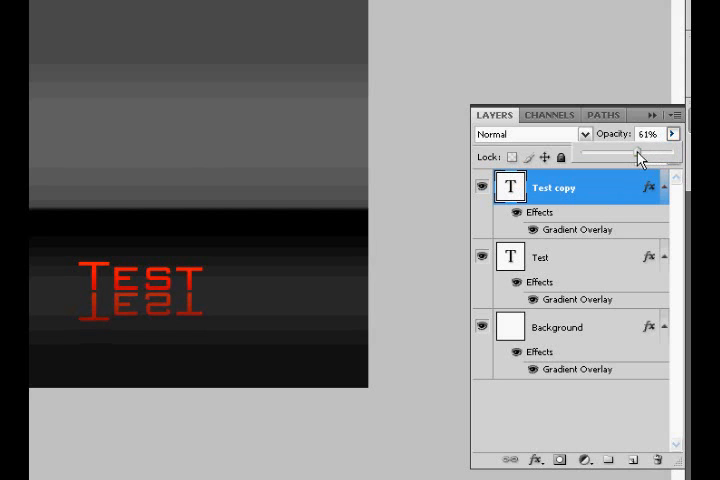
Step: Lower the Test copy layer's opacity to about 27% so it reads as a faint reflection
{"action": "left_click_drag", "start_coordinate": [640, 156], "coordinate": [616, 156]}
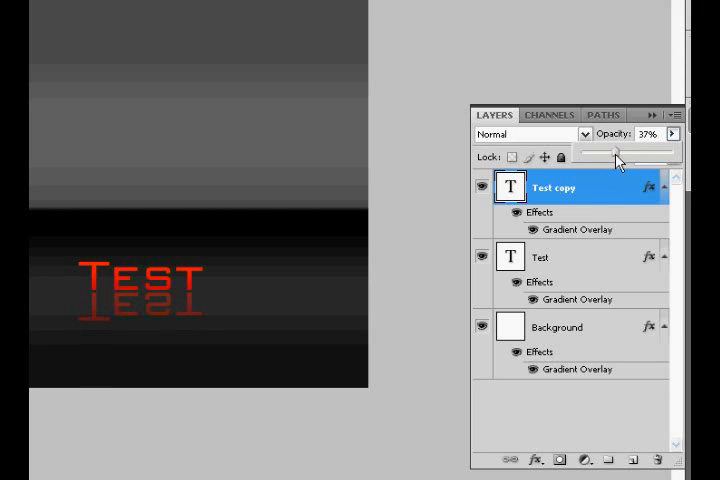
{"action": "left_click_drag", "start_coordinate": [620, 156], "coordinate": [612, 156]}
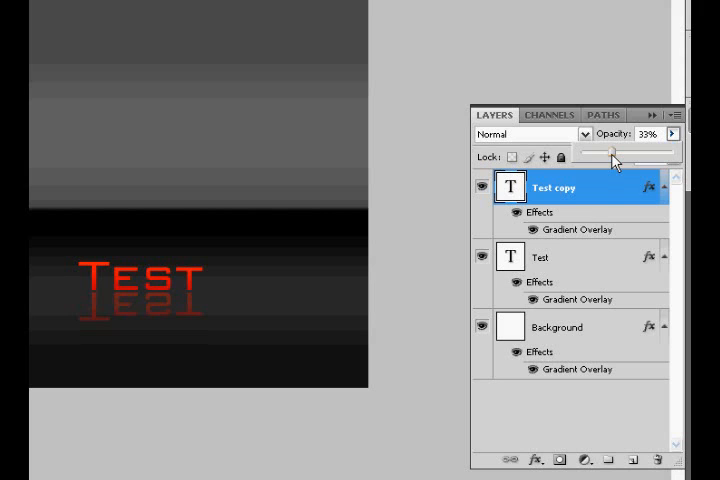
{"action": "left_click_drag", "start_coordinate": [614, 158], "coordinate": [604, 158]}
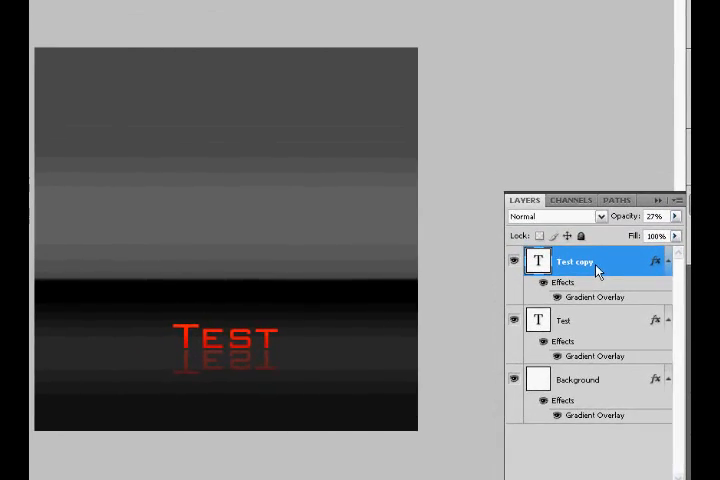
Step: Rasterize the Test copy layer and set up a soft 100 px, 0% hardness eraser to fade it
{"action": "right_click", "coordinate": [576, 260]}
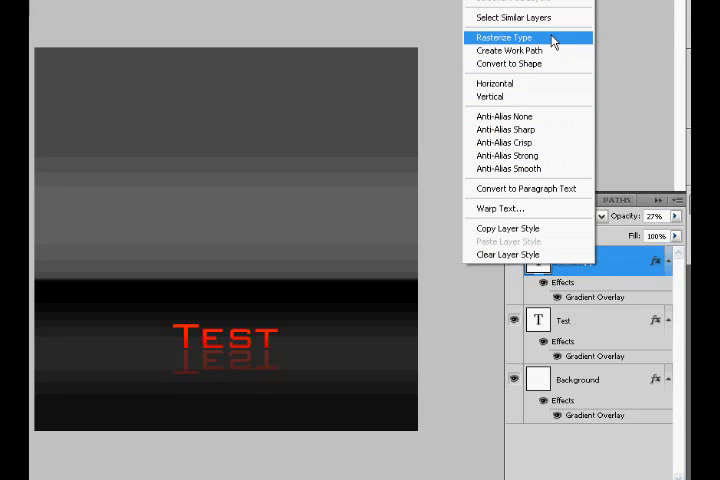
{"action": "left_click", "coordinate": [504, 36]}
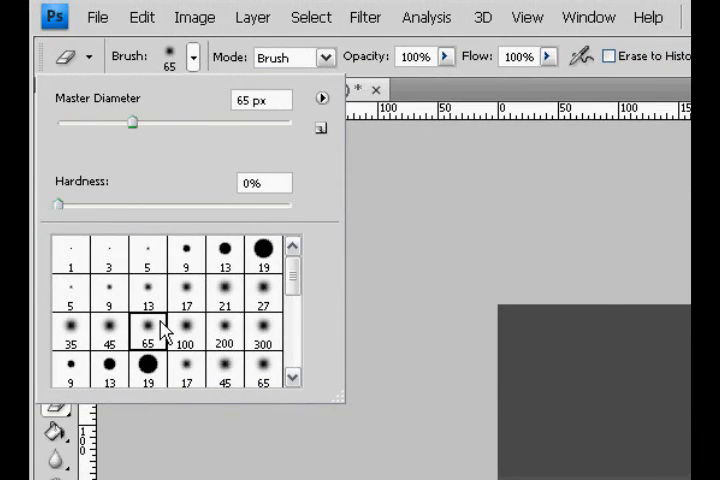
{"action": "left_click", "coordinate": [180, 328]}
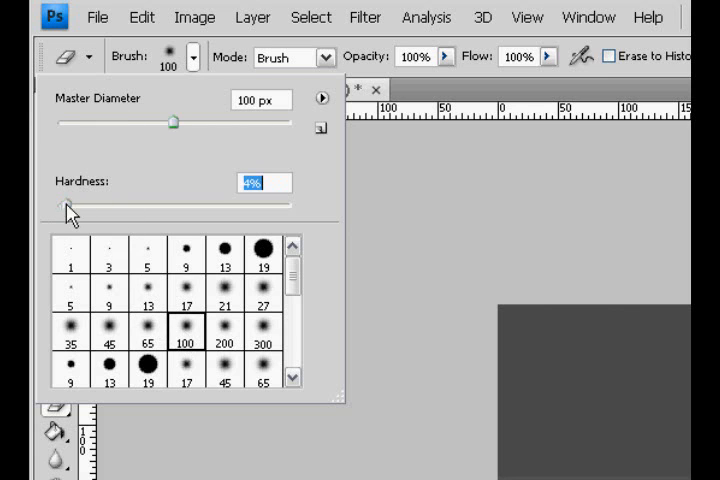
{"action": "left_click_drag", "start_coordinate": [66, 204], "coordinate": [82, 204]}
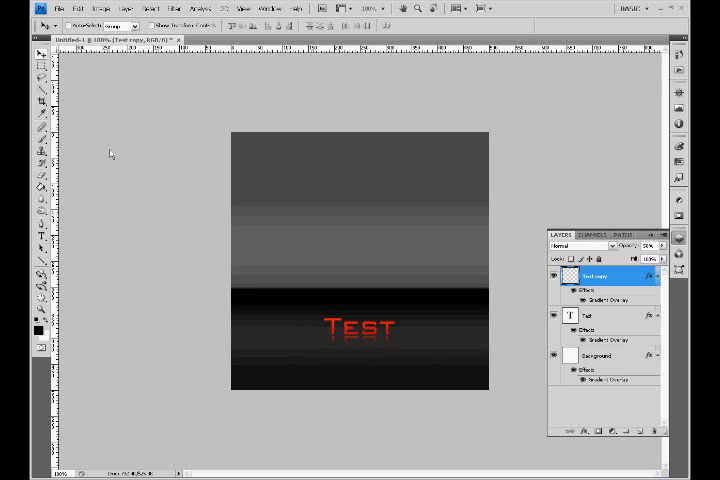
{"action": "mouse_move", "coordinate": [110, 170]}
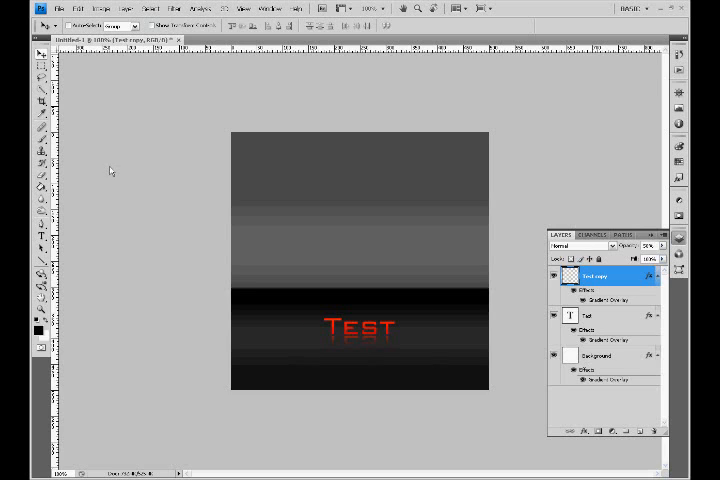
{"action": "mouse_move", "coordinate": [198, 236]}
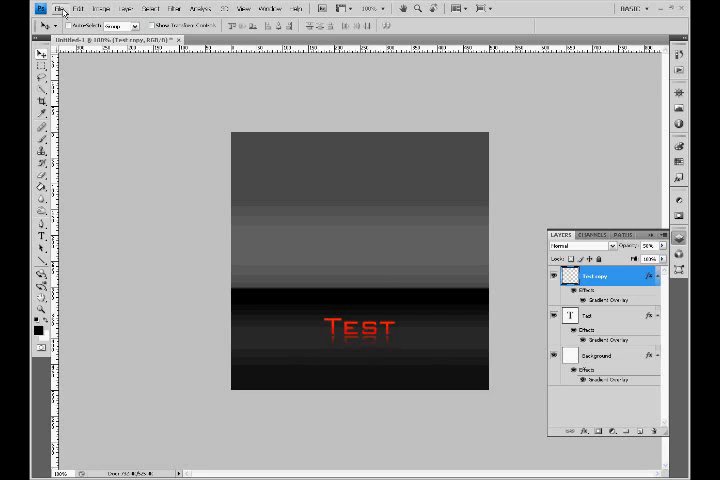
Step: Save the image via Save As as a JPEG file named 'test5'
{"action": "left_click", "coordinate": [42, 8]}
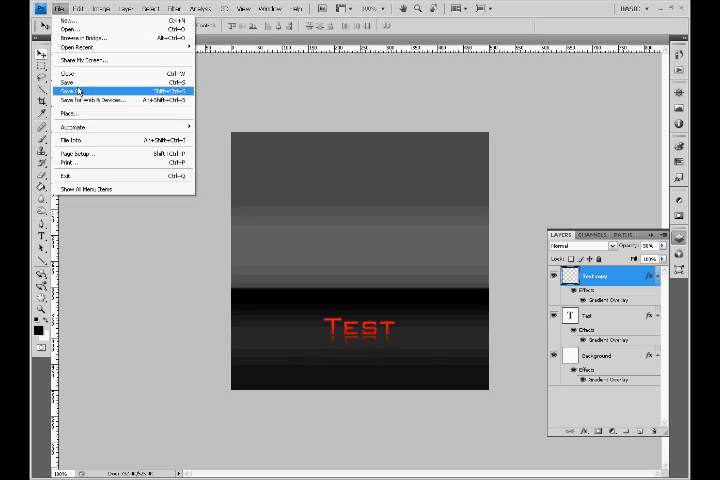
{"action": "left_click", "coordinate": [76, 92]}
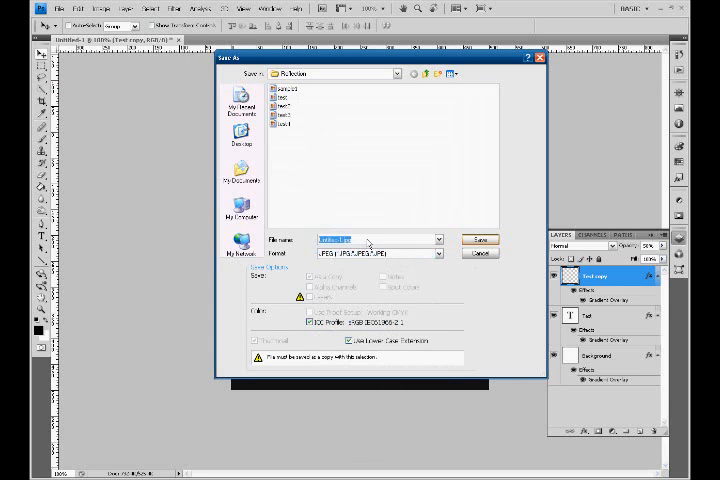
{"action": "type", "text": "test5"}
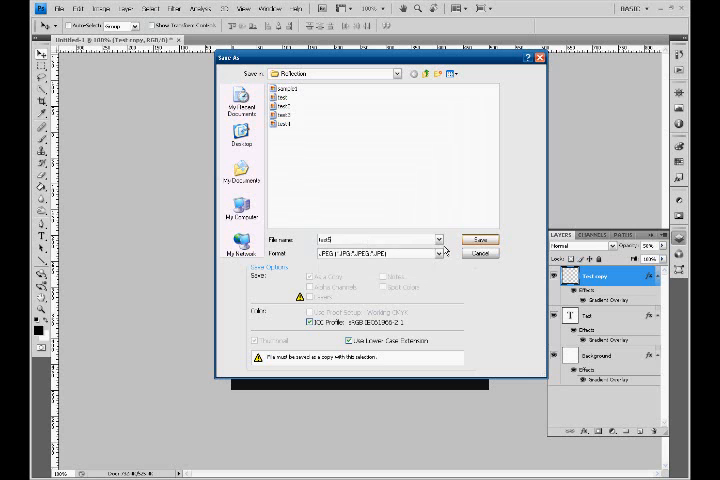
{"action": "left_click", "coordinate": [480, 240]}
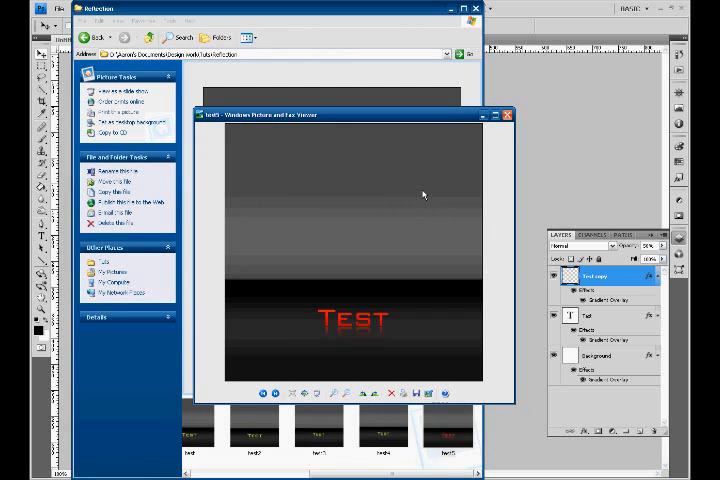
{"action": "mouse_move", "coordinate": [420, 204]}
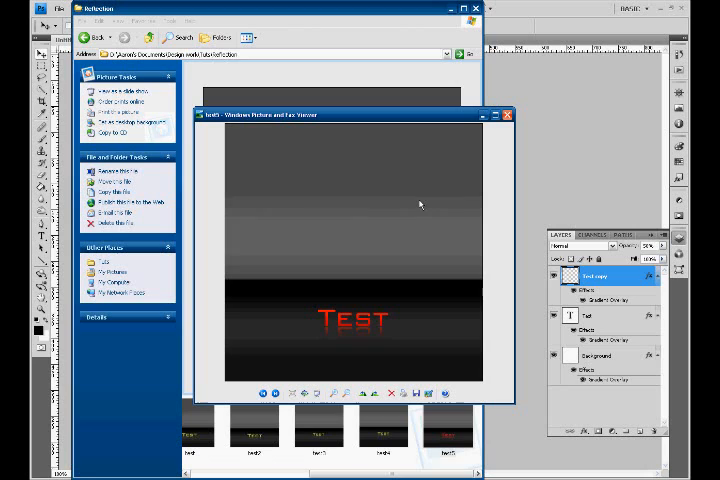